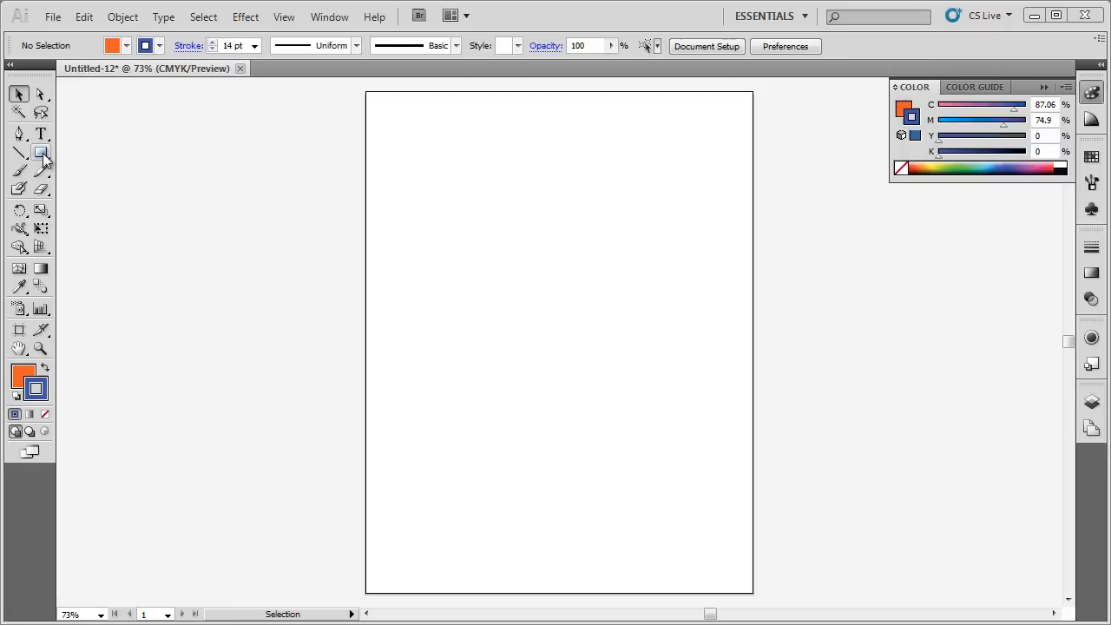
# Draw an orange square with a blue stroke near the top left using the Rectangle tool
pyautogui.click(42, 153)
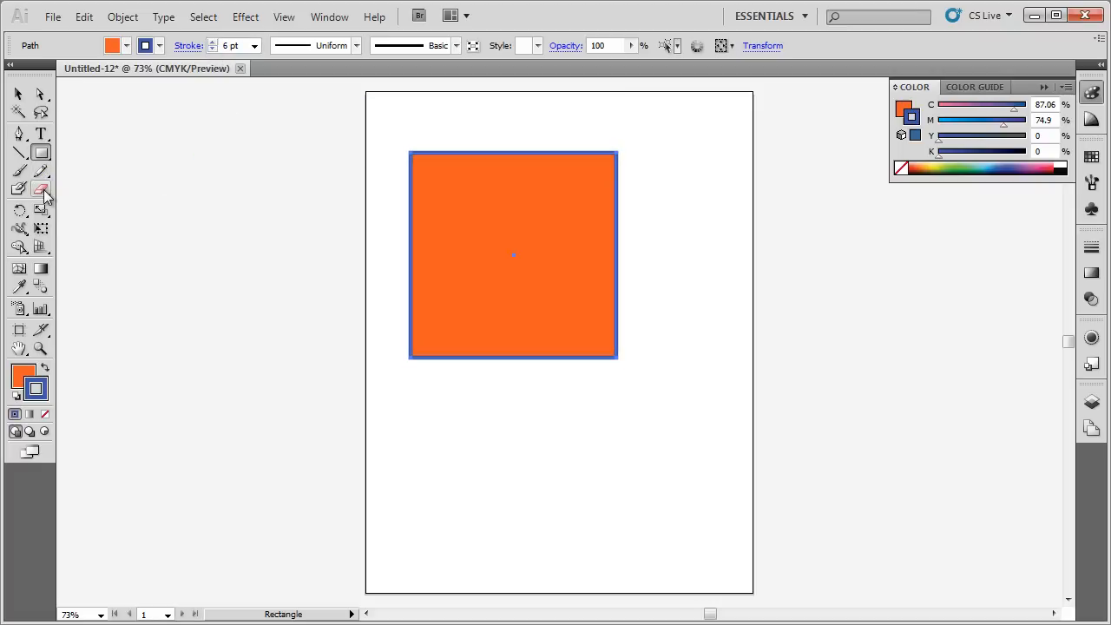
# Erase a trial strip across the square's top with the Eraser tool, leaving the square intact
pyautogui.click(42, 187)
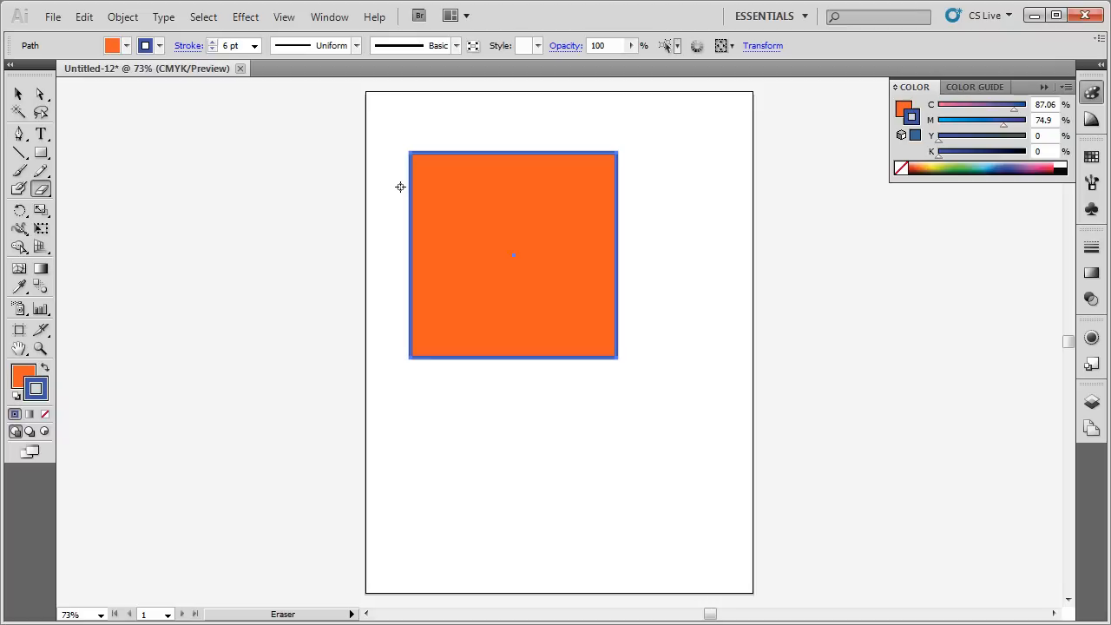
pyautogui.moveTo(401, 187); pyautogui.dragTo(502, 174)
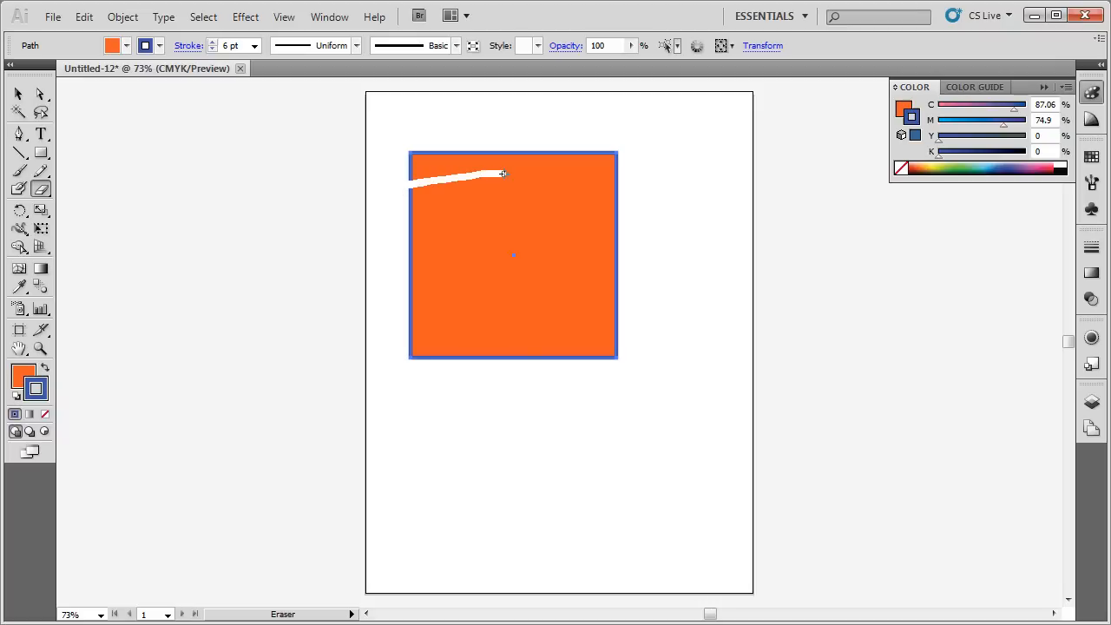
pyautogui.moveTo(500, 173); pyautogui.dragTo(413, 174)
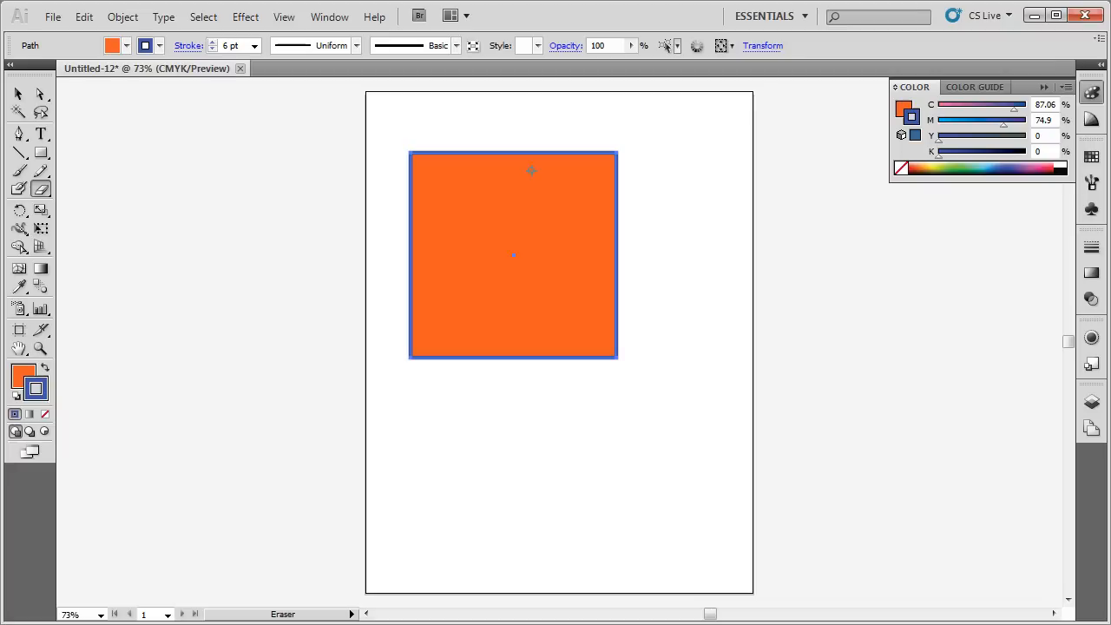
pyautogui.moveTo(486, 243)
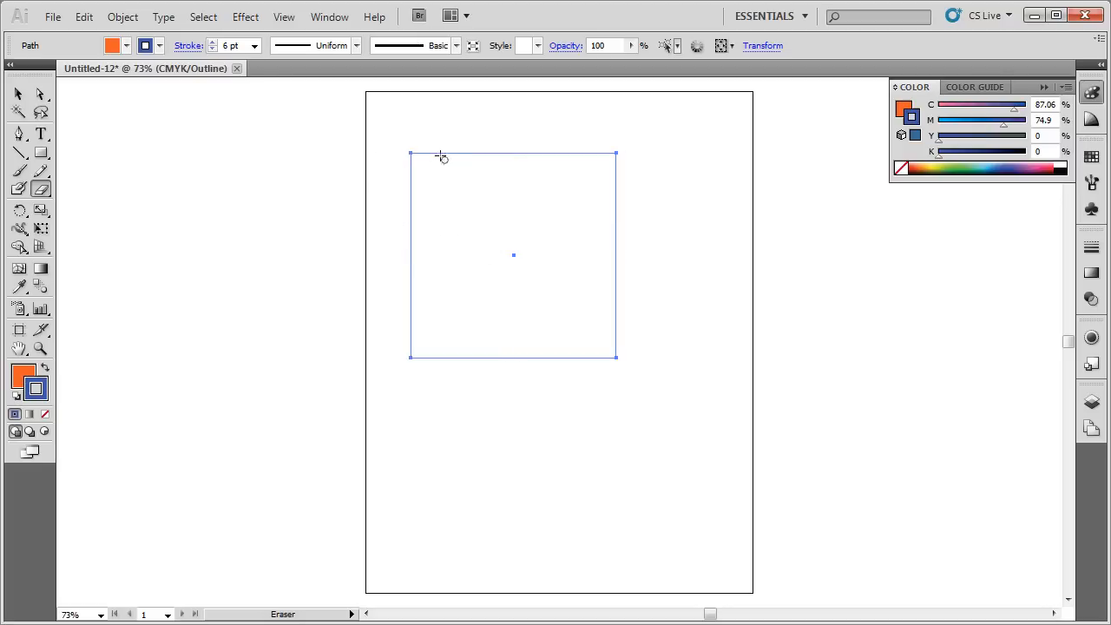
# Erase a narrow channel from the square's left edge toward the right, view it in Outline mode and deselect
pyautogui.click(17, 94)
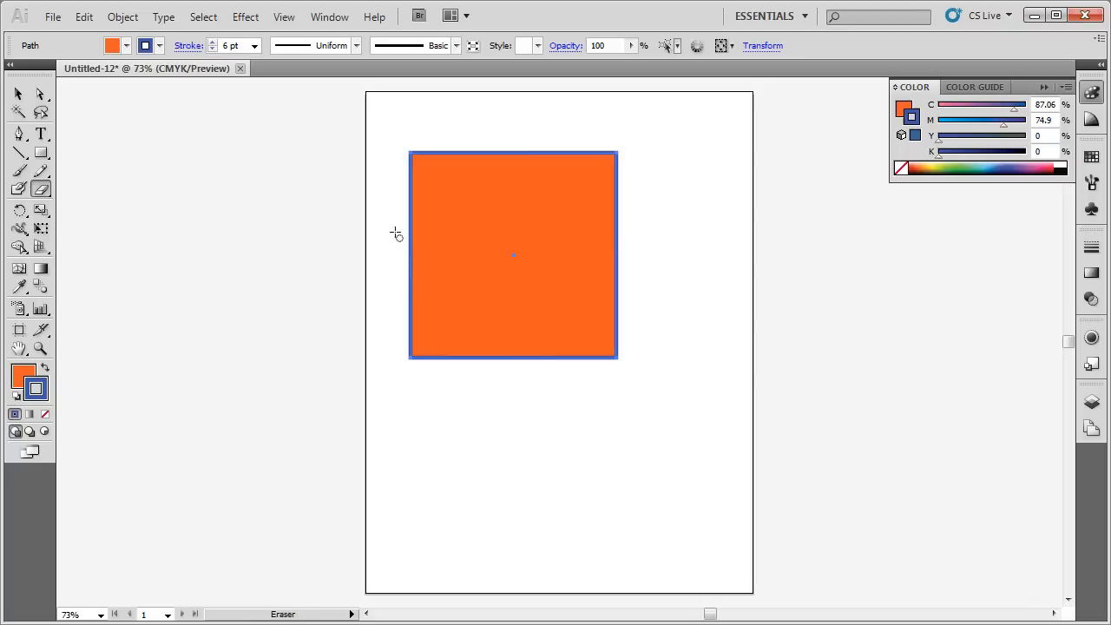
pyautogui.moveTo(409, 191); pyautogui.dragTo(465, 189)
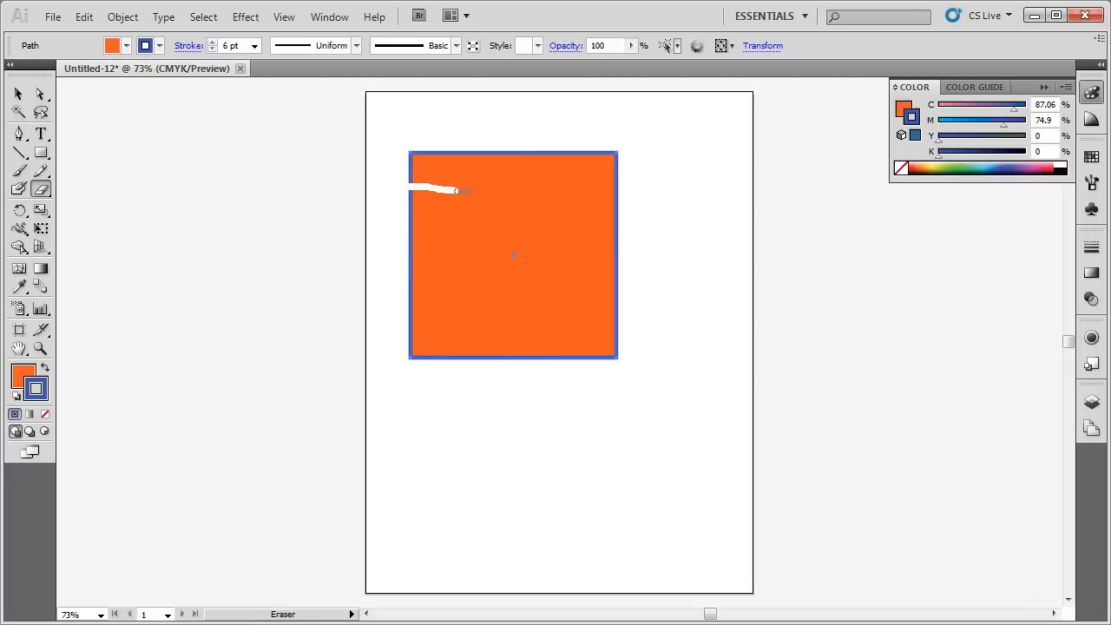
pyautogui.moveTo(455, 189); pyautogui.dragTo(583, 190)
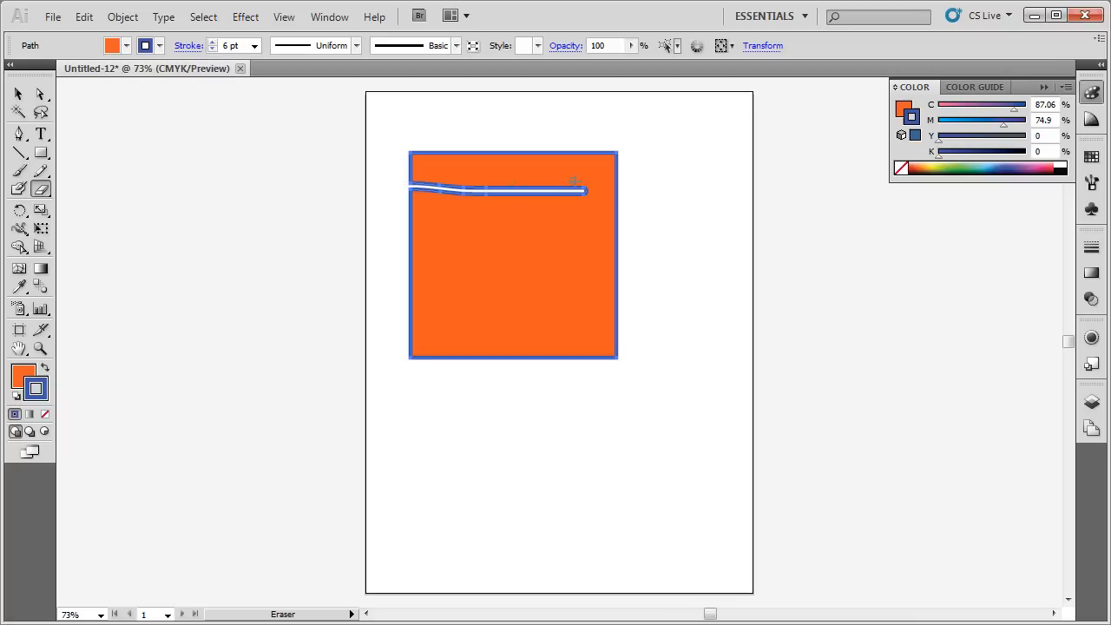
pyautogui.moveTo(399, 205)
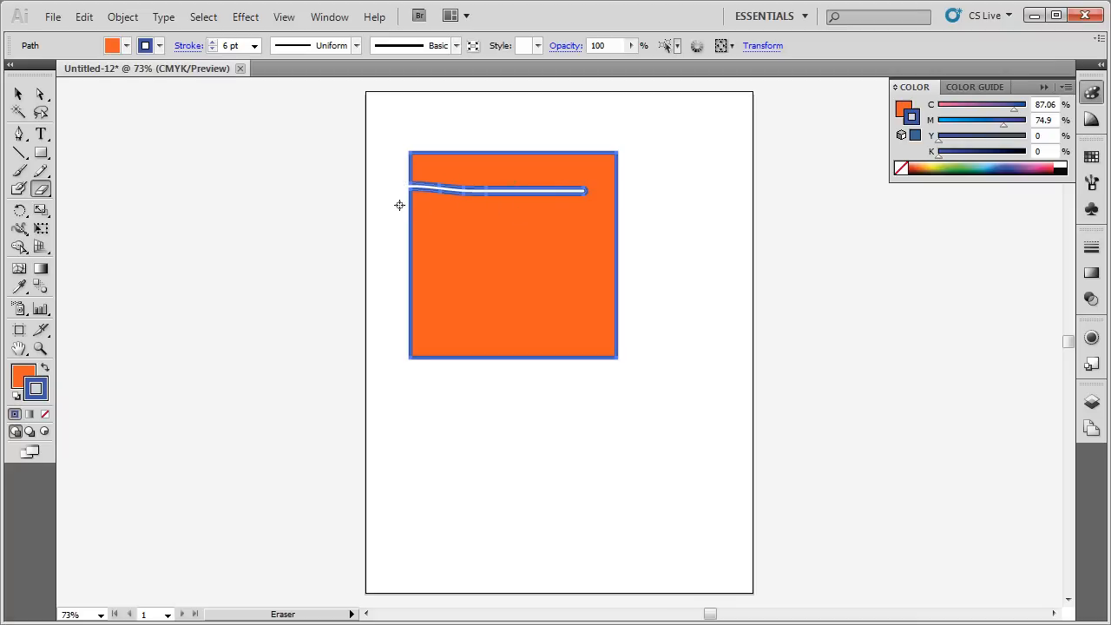
pyautogui.press('ctrl+y')
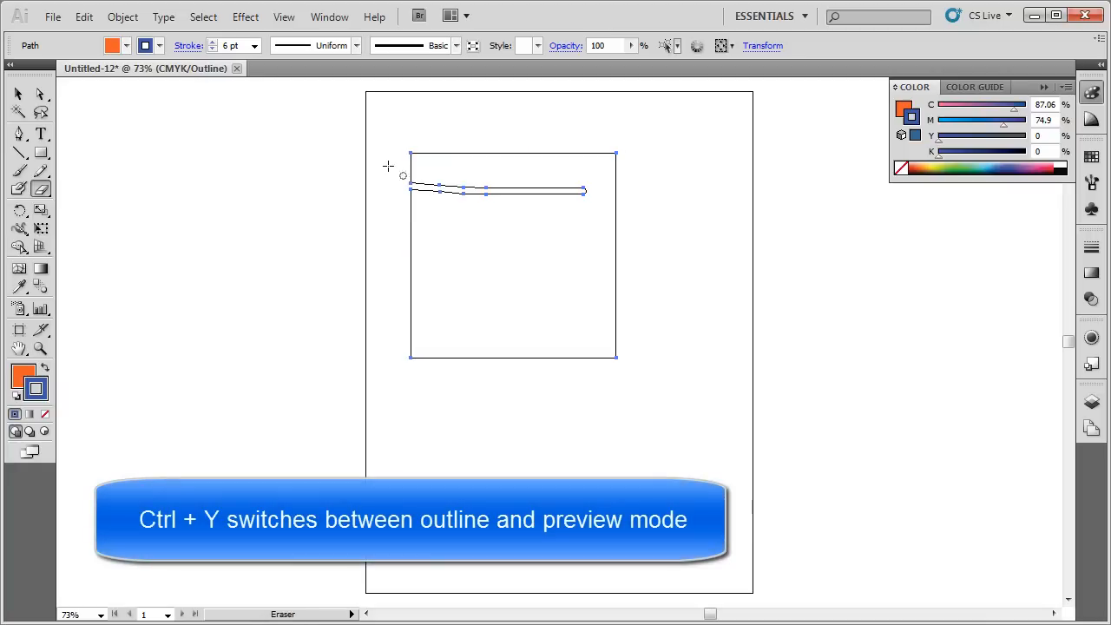
pyautogui.click(441, 201)
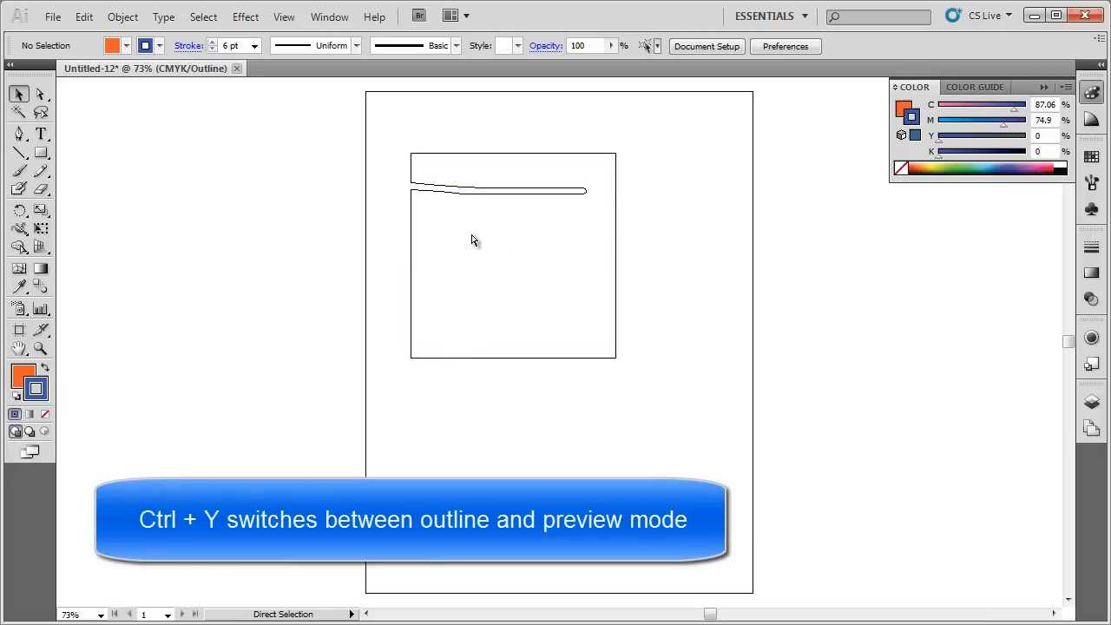
# Back in Preview with a larger Eraser, carve wide rounded notches into the square from the left and right
pyautogui.press('ctrl+y')
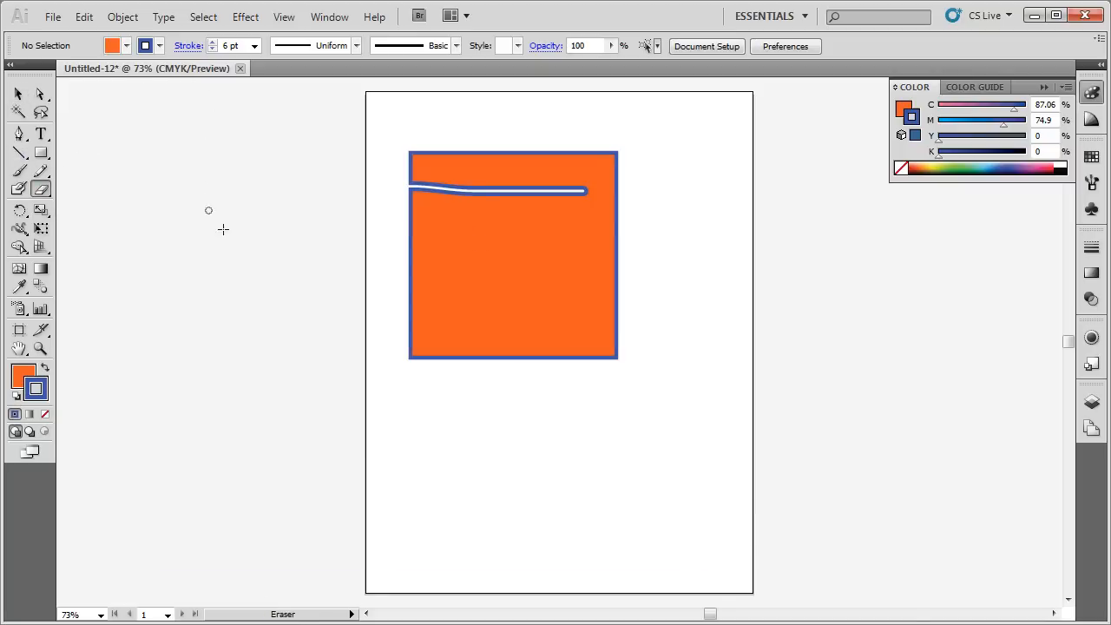
pyautogui.moveTo(288, 285)
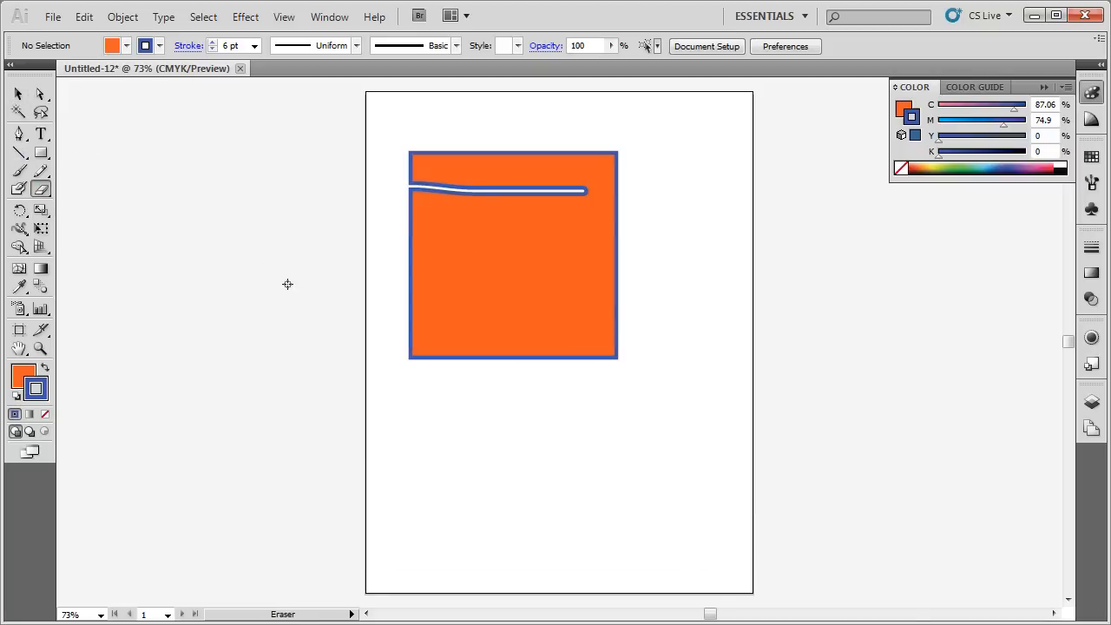
pyautogui.press(']')
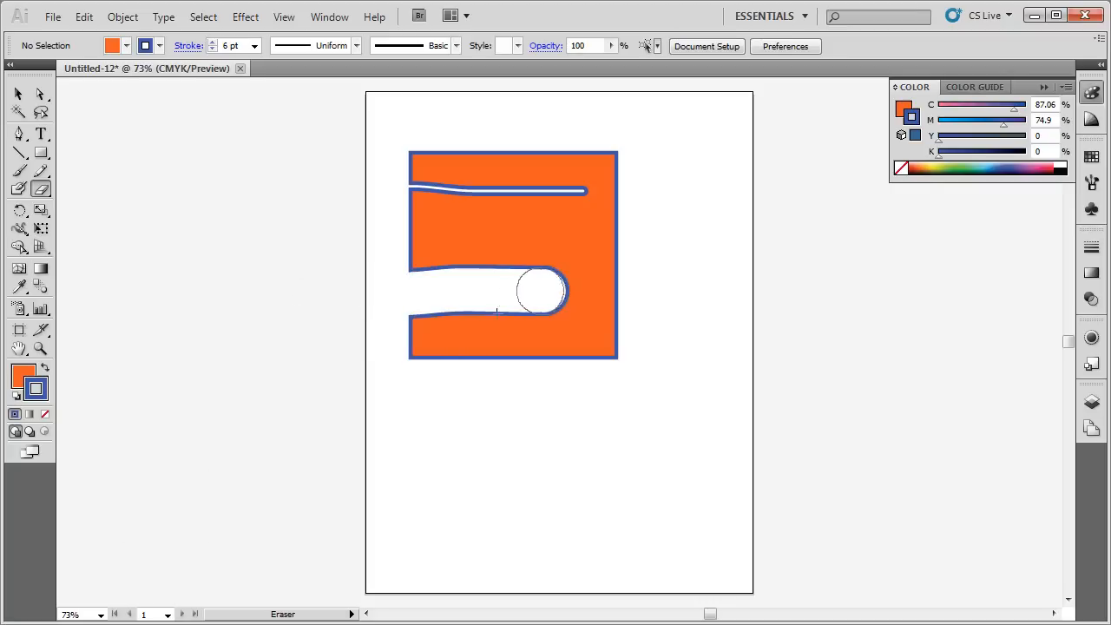
pyautogui.moveTo(538, 292); pyautogui.dragTo(393, 350)
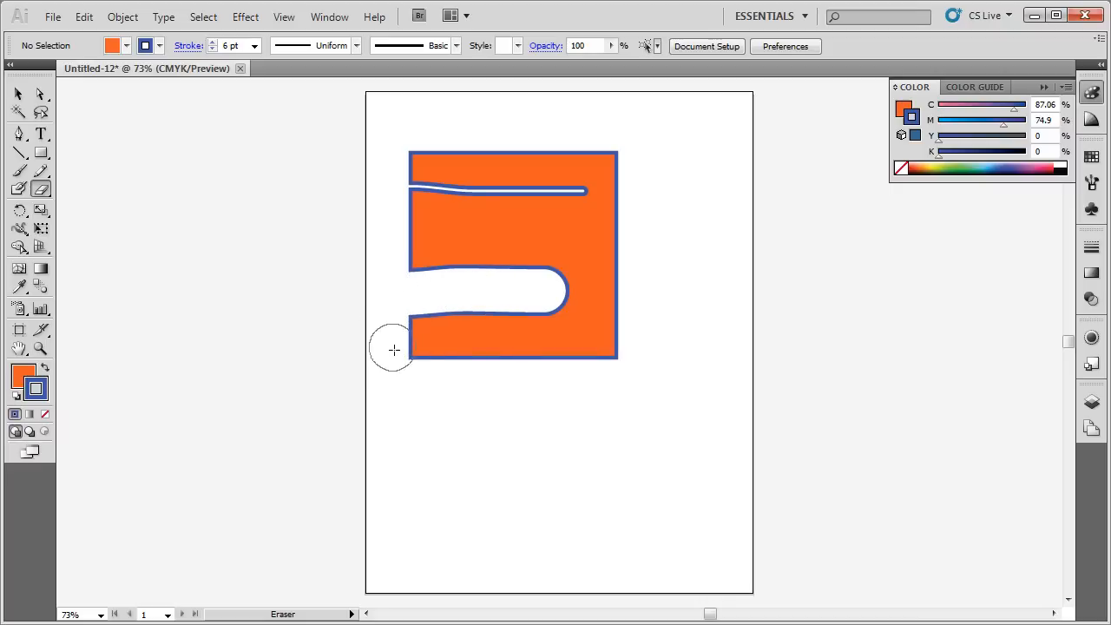
pyautogui.moveTo(395, 349); pyautogui.dragTo(503, 309)
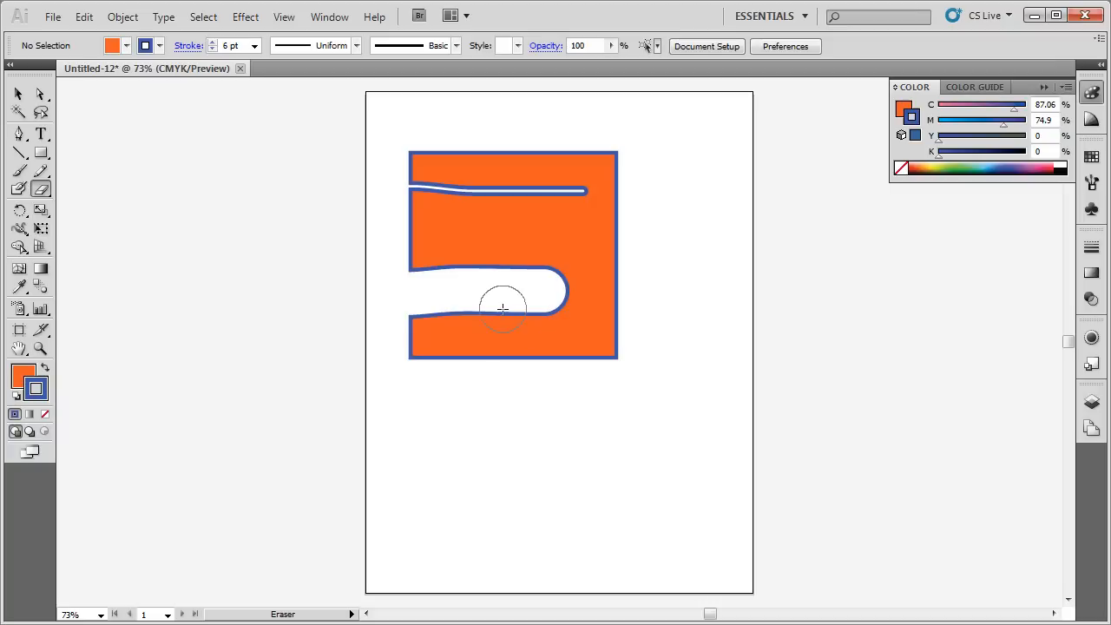
pyautogui.moveTo(503, 309); pyautogui.dragTo(684, 347)
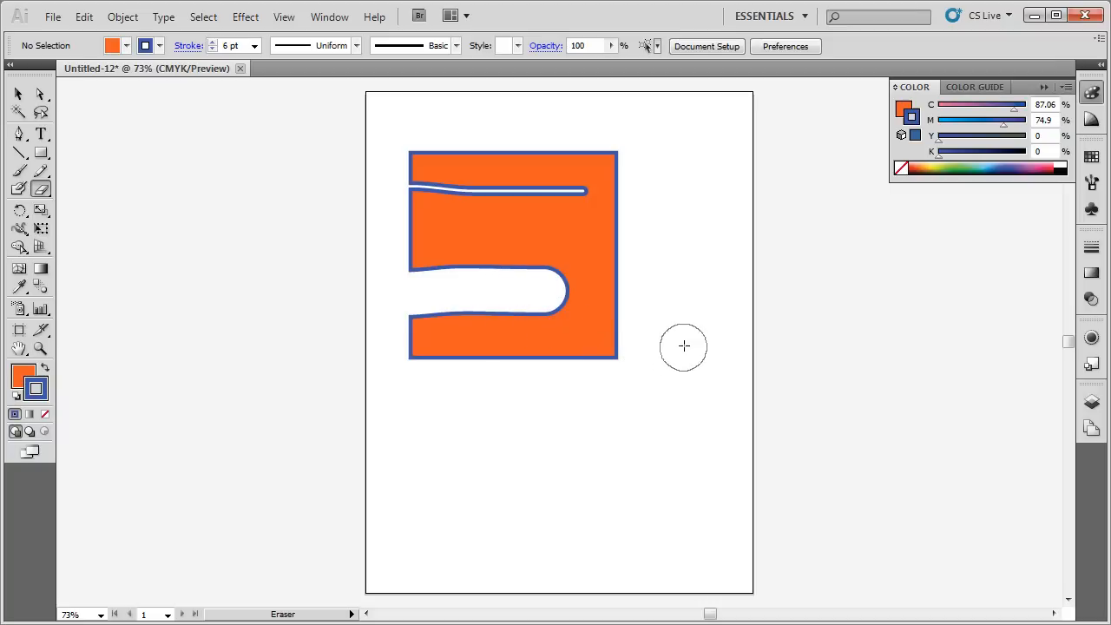
pyautogui.moveTo(663, 294)
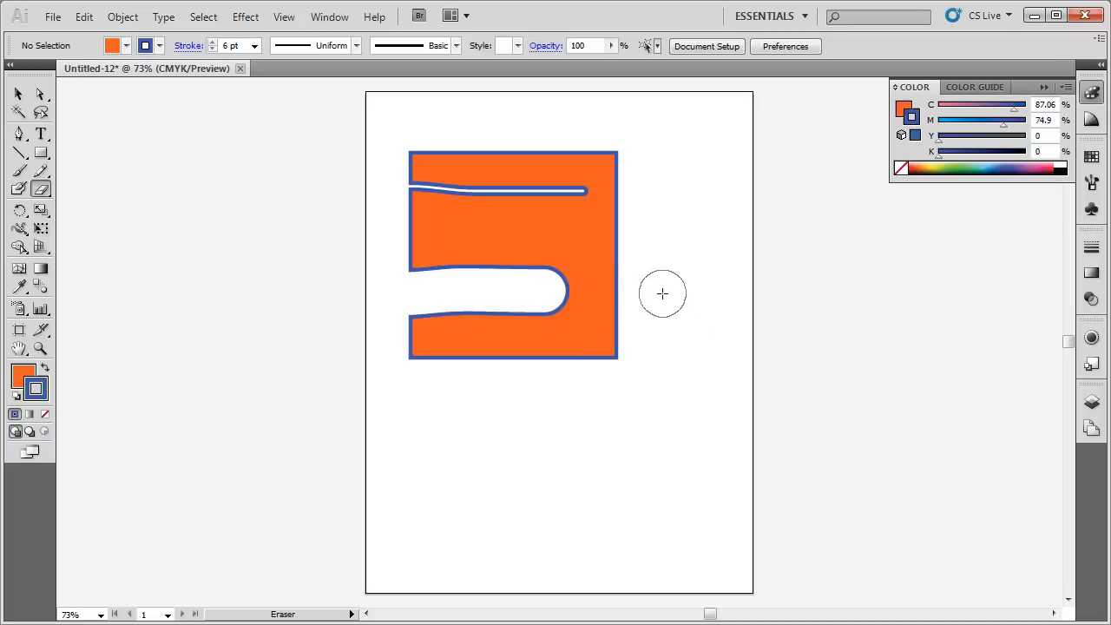
pyautogui.moveTo(667, 257)
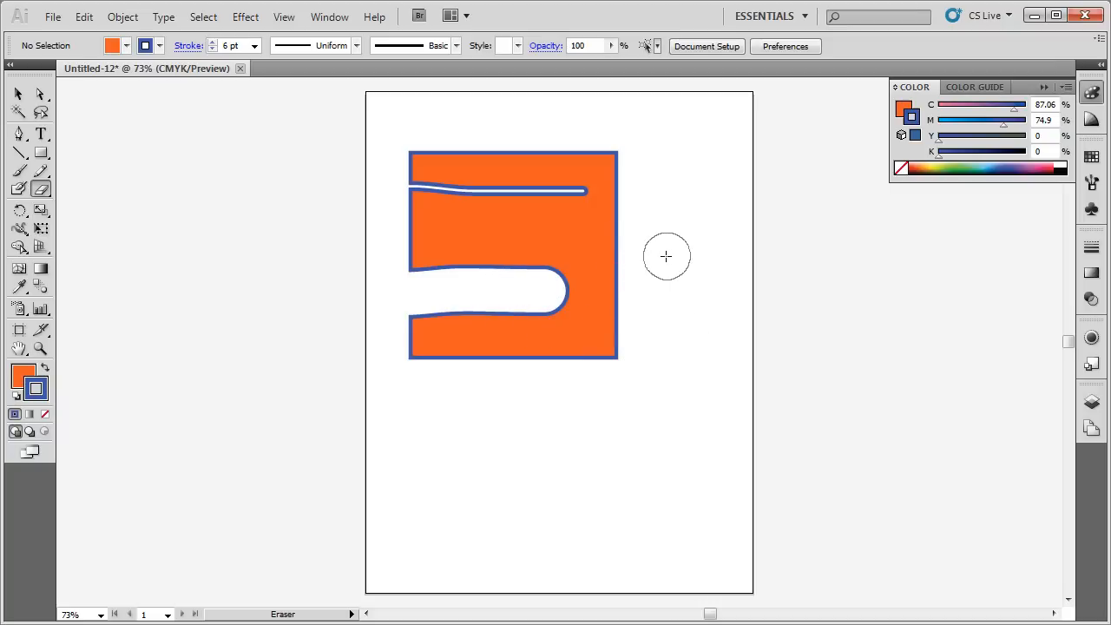
pyautogui.moveTo(667, 257); pyautogui.dragTo(573, 230)
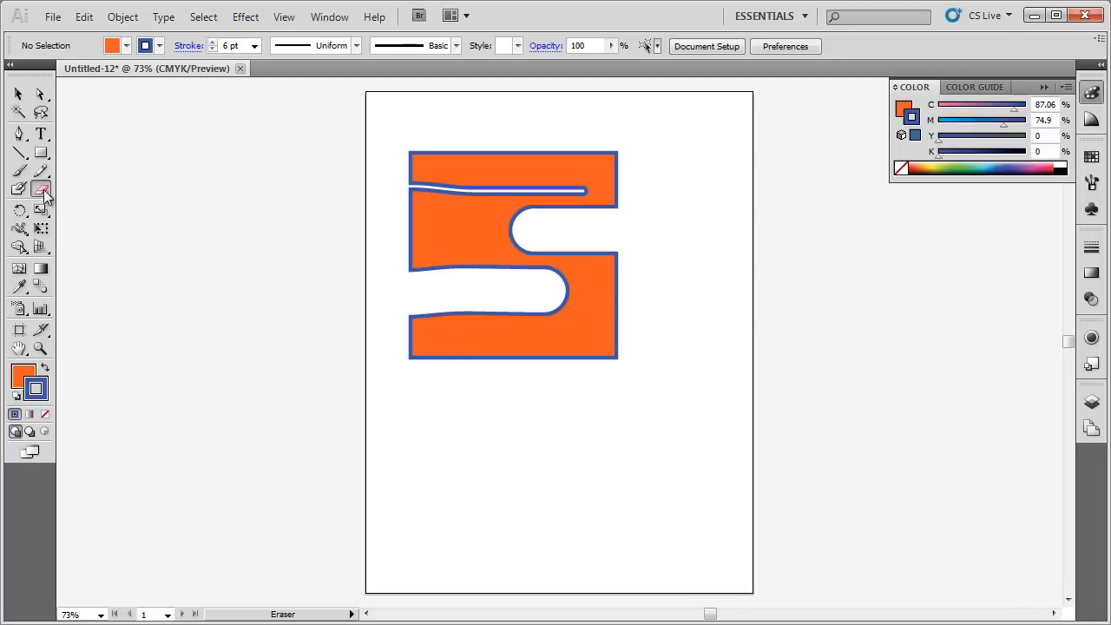
# Draw an orange ellipse right of the S shape with the Ellipse Tool and cut a thin slit across its middle
pyautogui.click(42, 189)
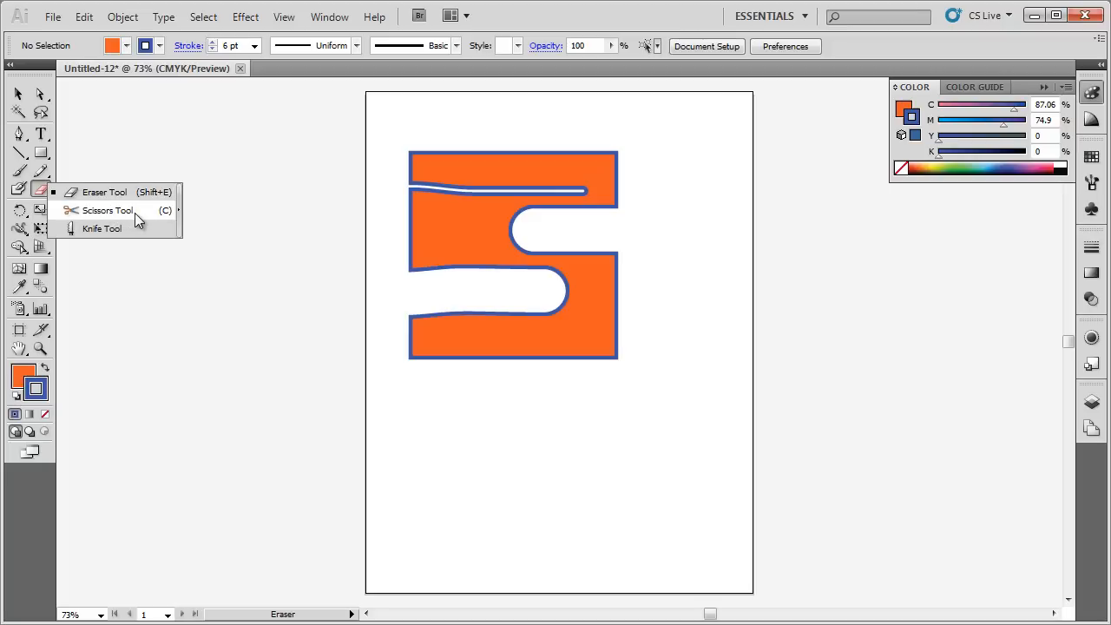
pyautogui.moveTo(101, 229)
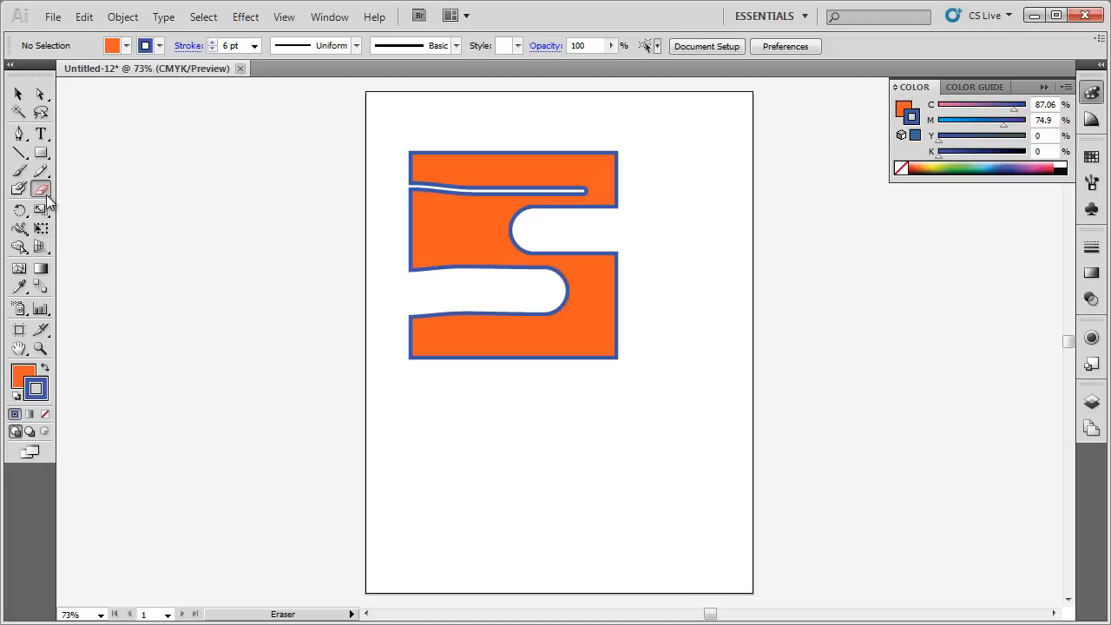
pyautogui.click(21, 153)
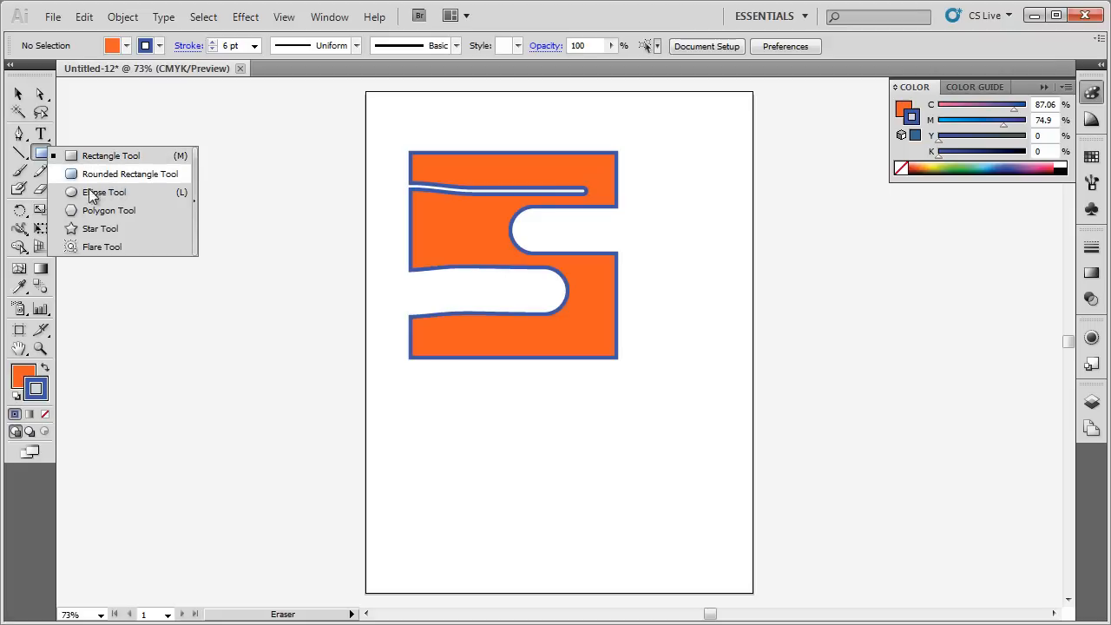
pyautogui.moveTo(111, 198)
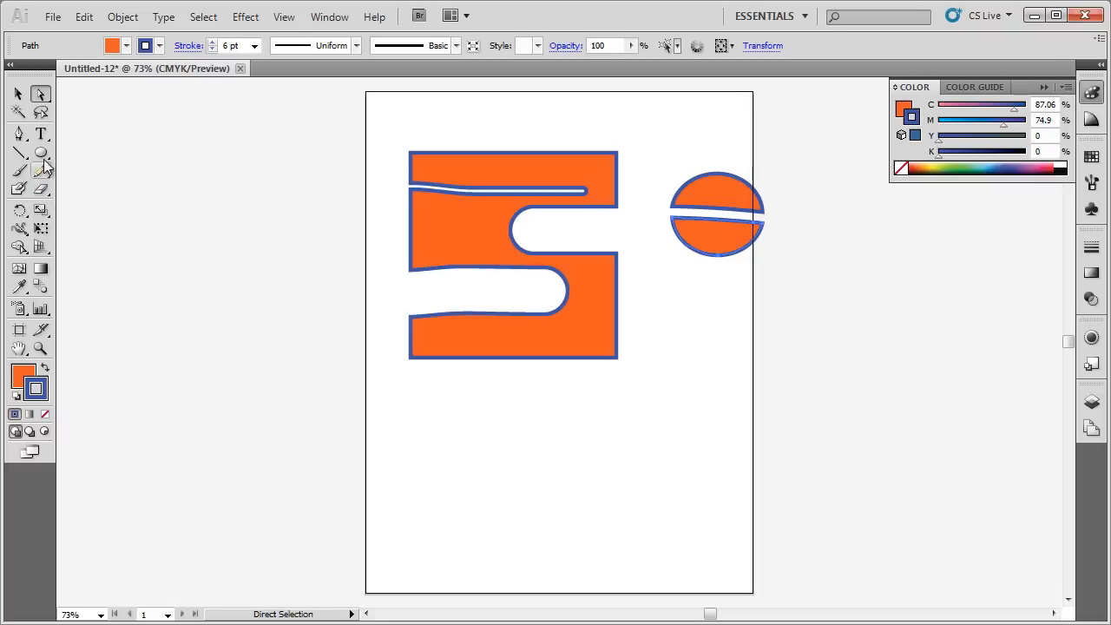
# Erase a diagonal band through the rounded rectangle below the S shape with the Eraser tool
pyautogui.click(42, 152)
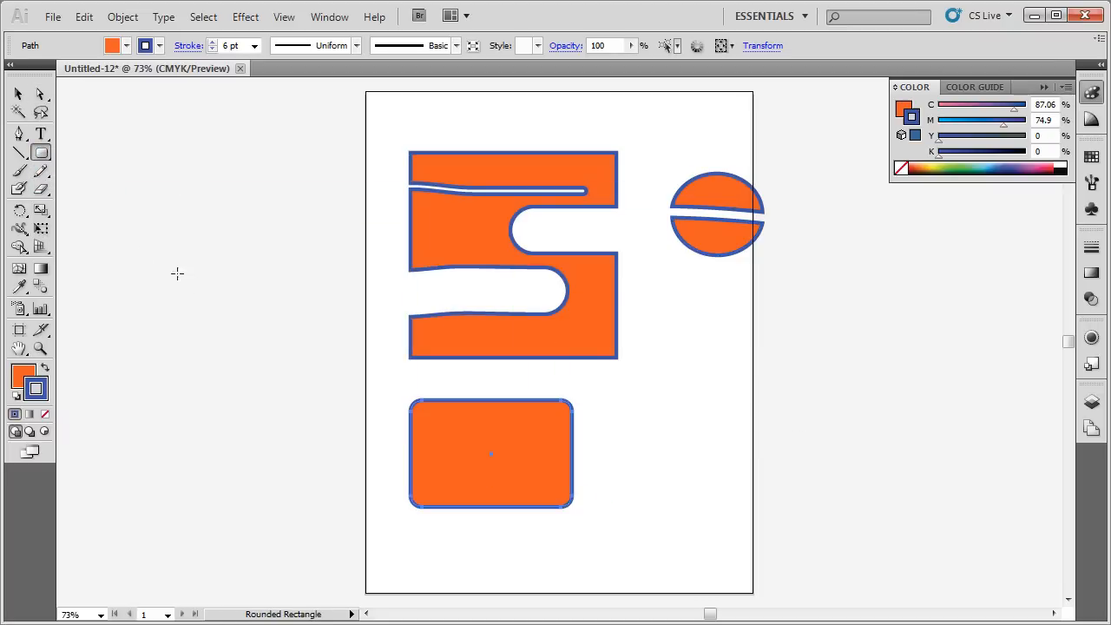
pyautogui.click(19, 187)
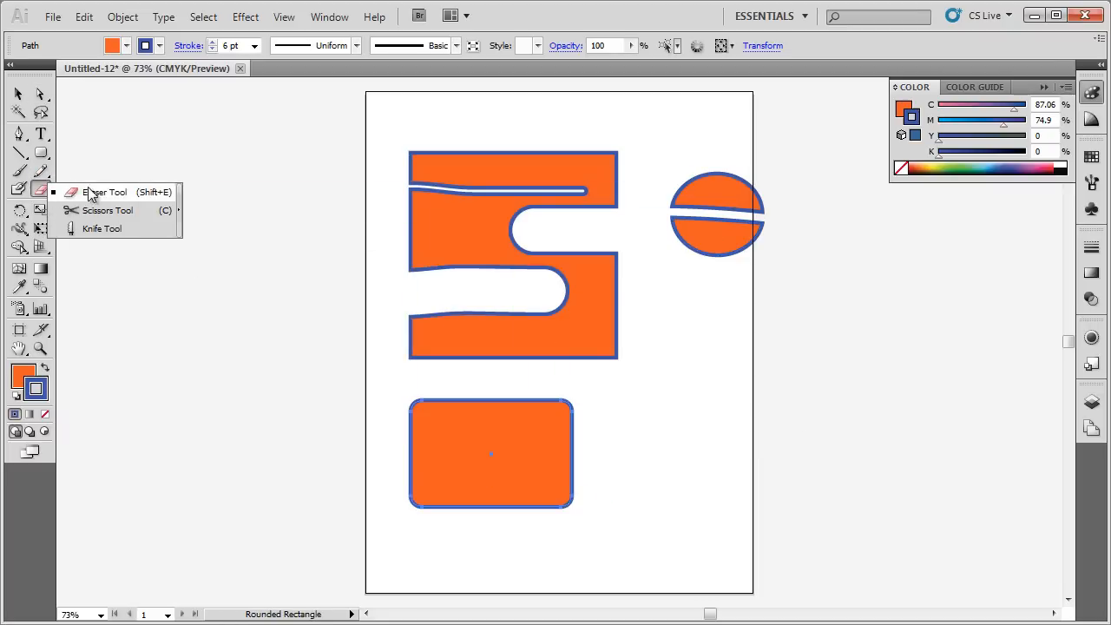
pyautogui.click(108, 210)
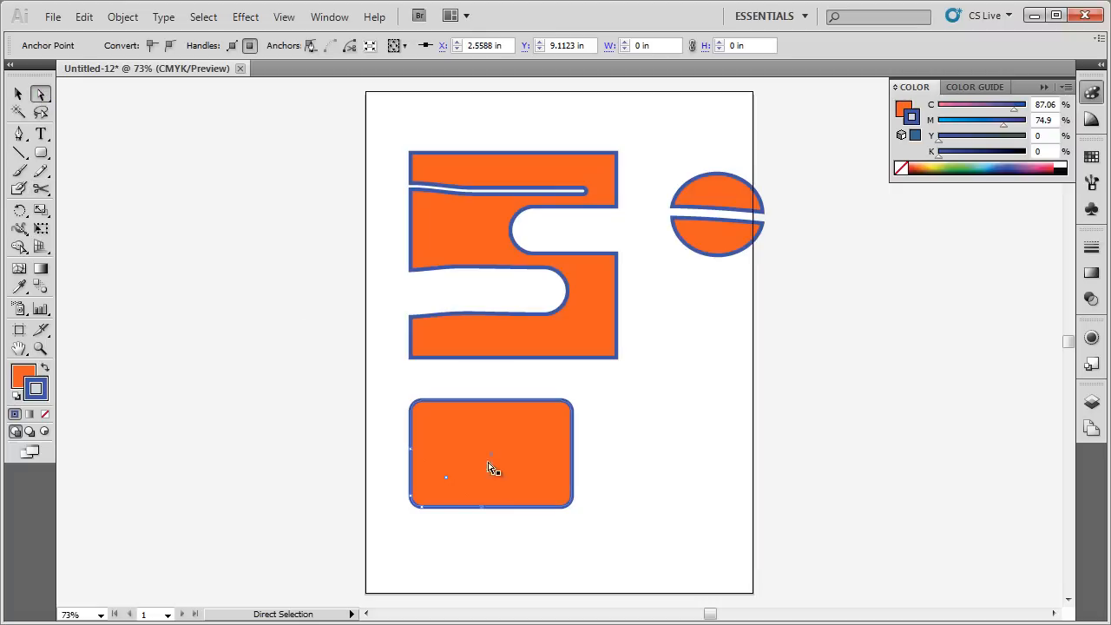
pyautogui.moveTo(493, 468); pyautogui.dragTo(414, 538)
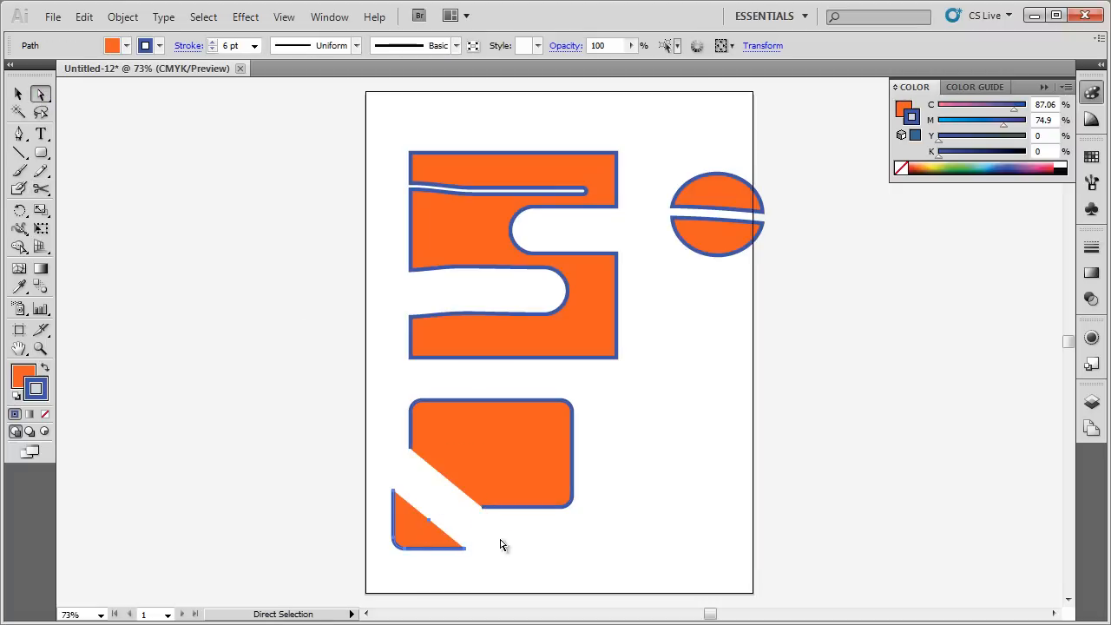
pyautogui.moveTo(490, 559)
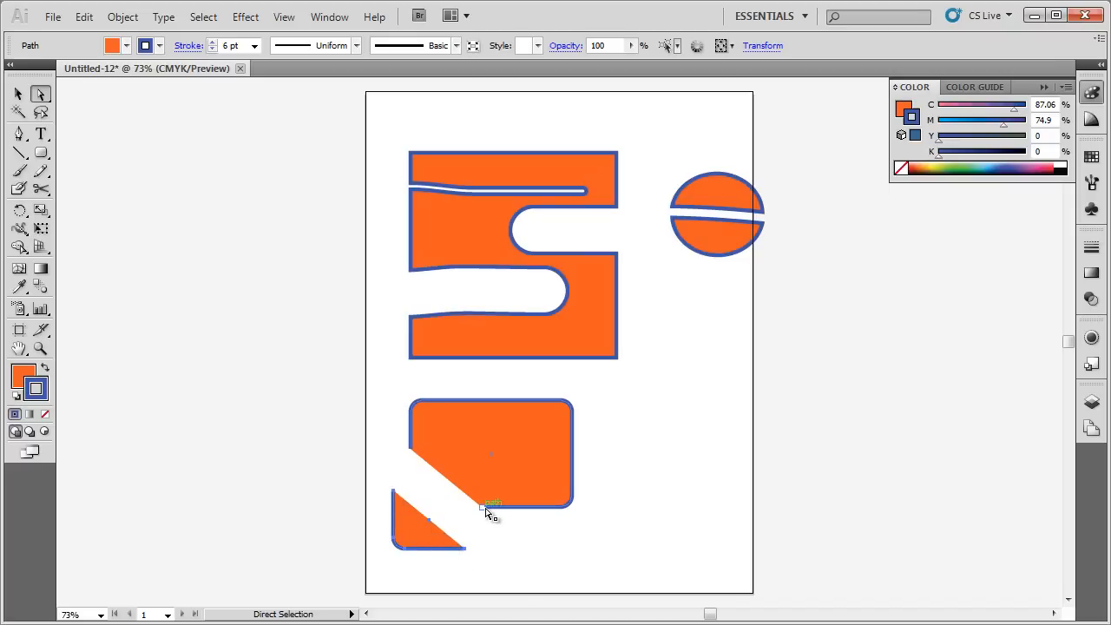
pyautogui.moveTo(462, 559)
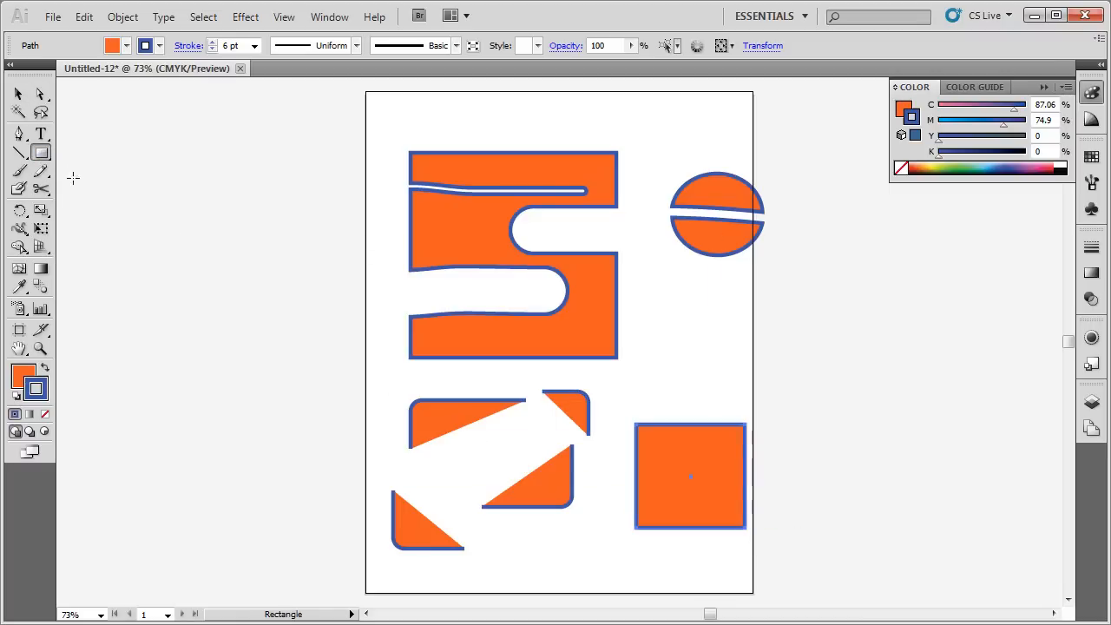
# Slice a curved cut through the square's lower left with the Knife Tool and move the cut piece apart
pyautogui.click(19, 189)
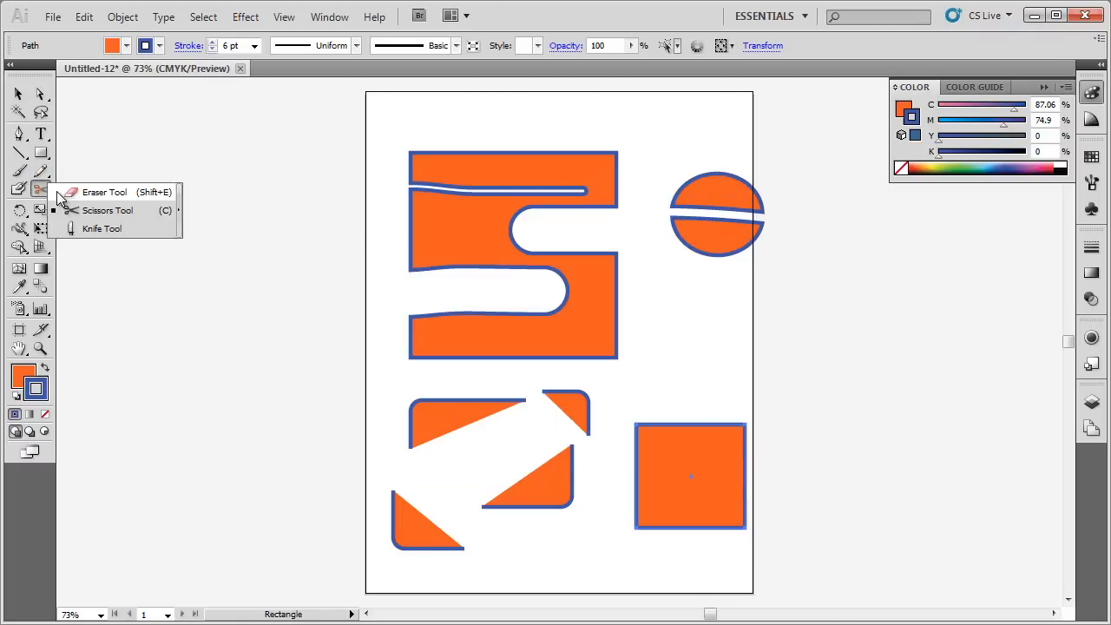
pyautogui.click(101, 229)
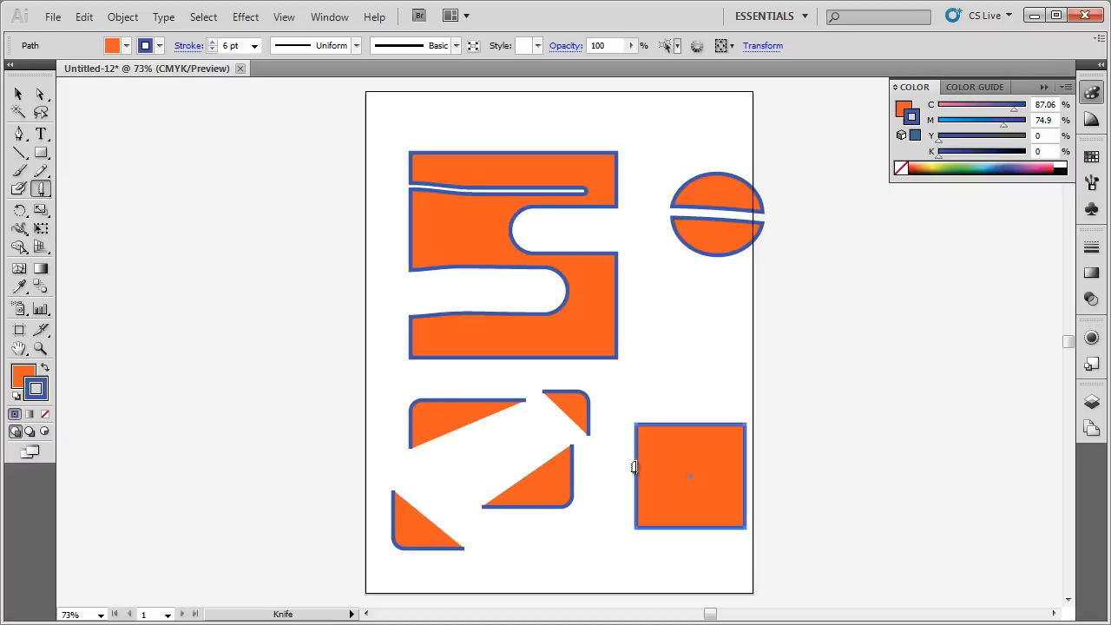
pyautogui.moveTo(617, 455); pyautogui.dragTo(663, 559)
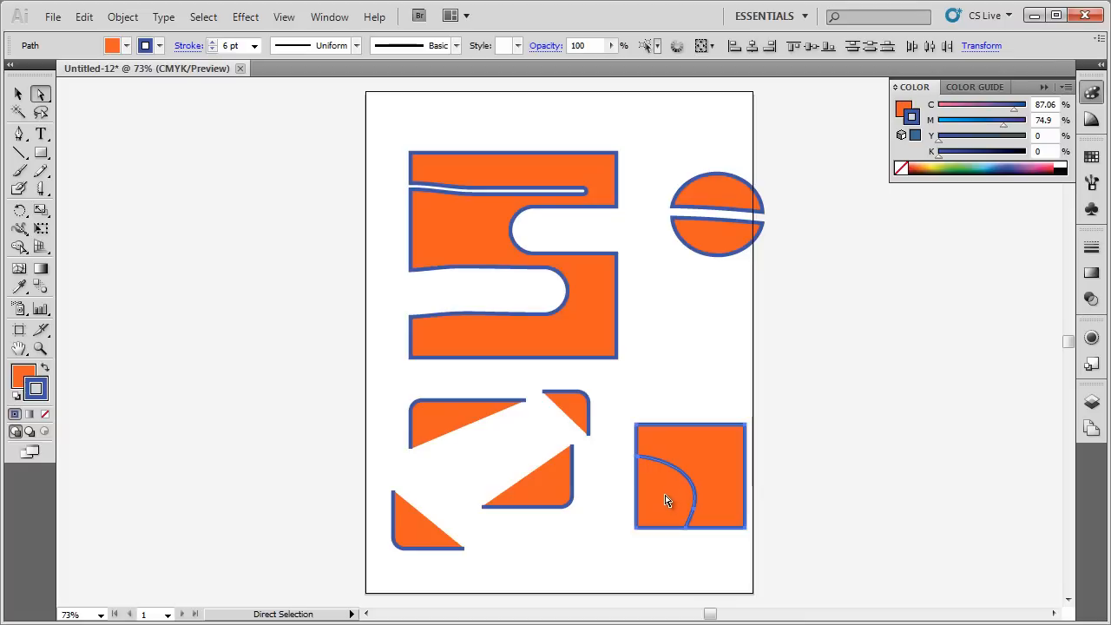
pyautogui.moveTo(691, 476); pyautogui.dragTo(656, 507)
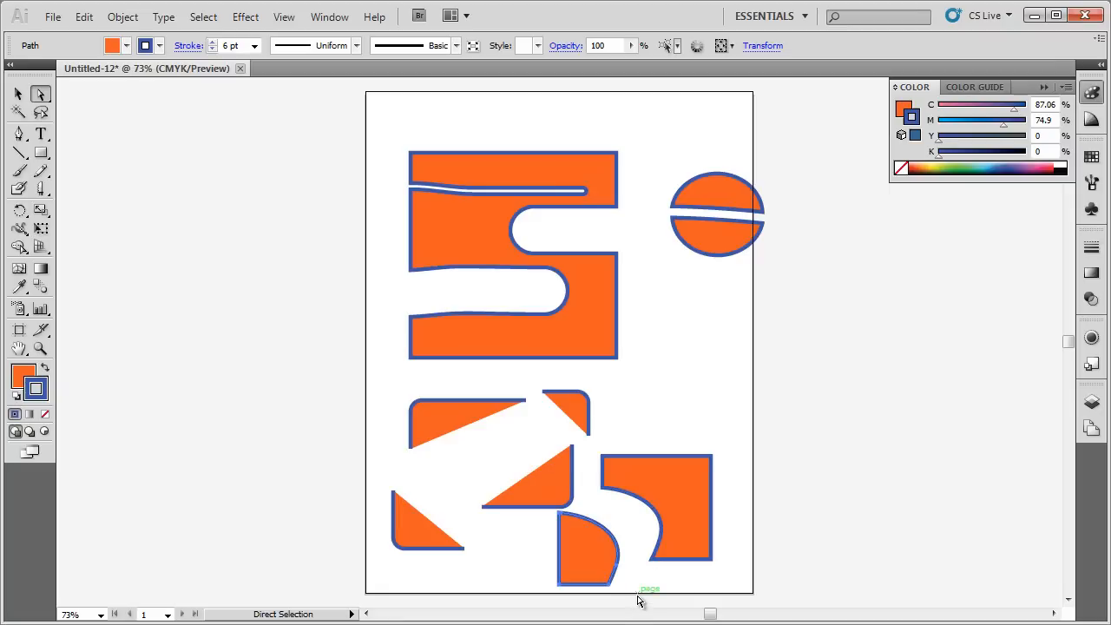
pyautogui.moveTo(653, 562)
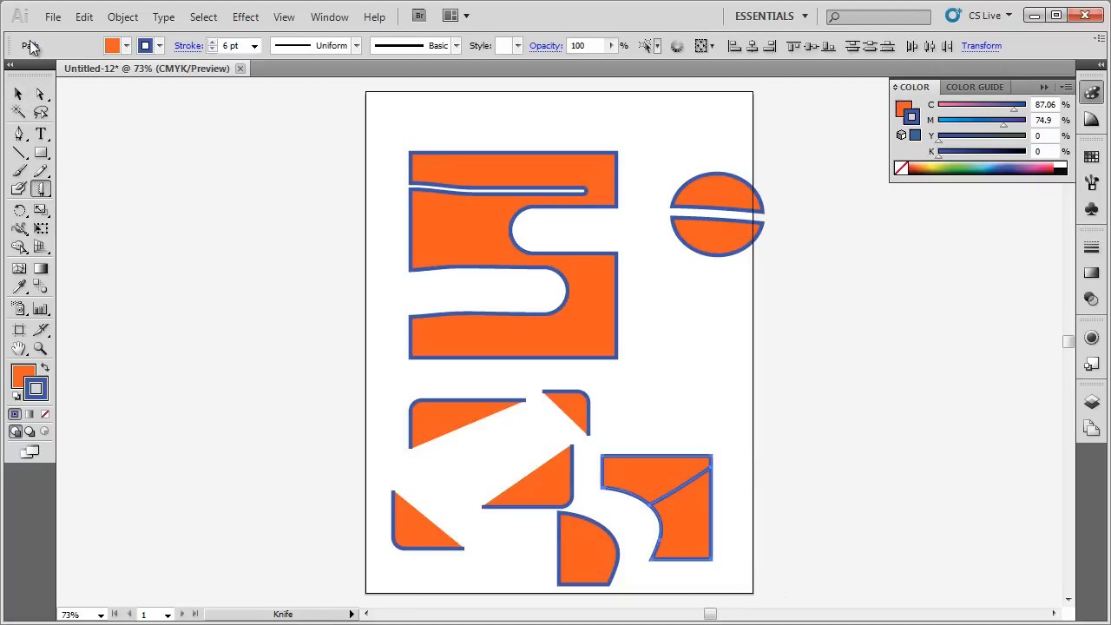
# Drag the square's top piece upward with Direct Selection so a gap separates it from the lower pieces
pyautogui.click(41, 93)
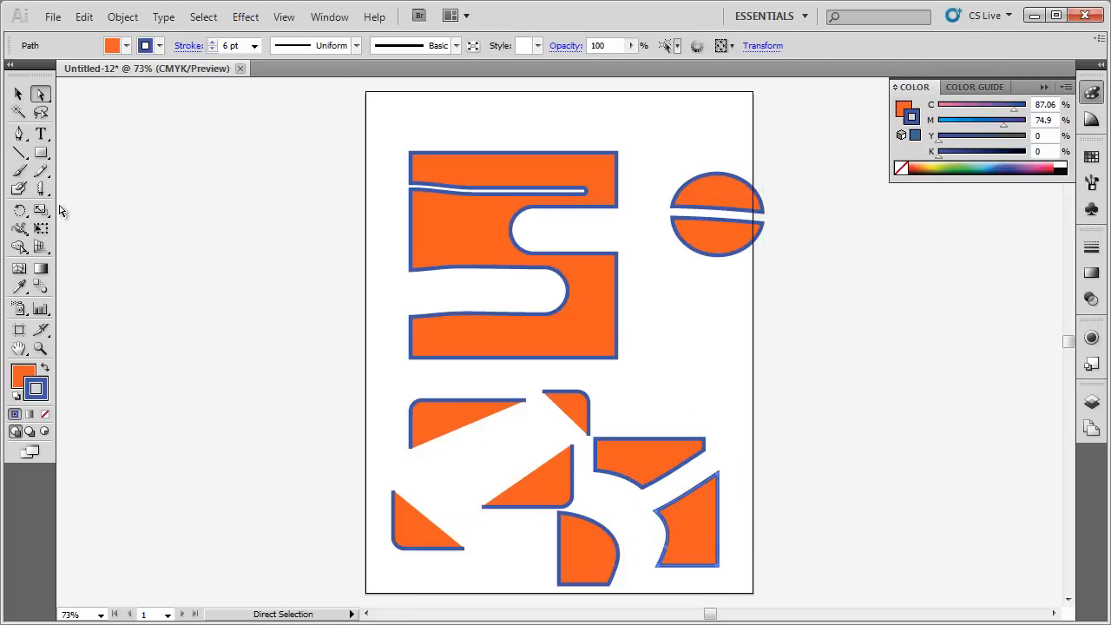
pyautogui.moveTo(42, 189)
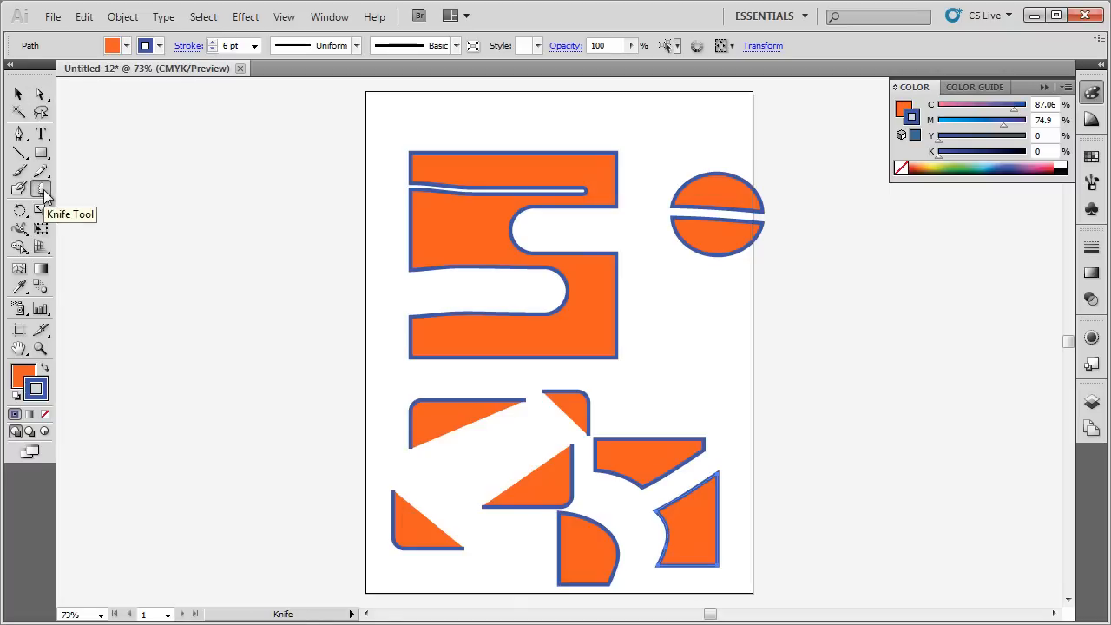
pyautogui.click(42, 191)
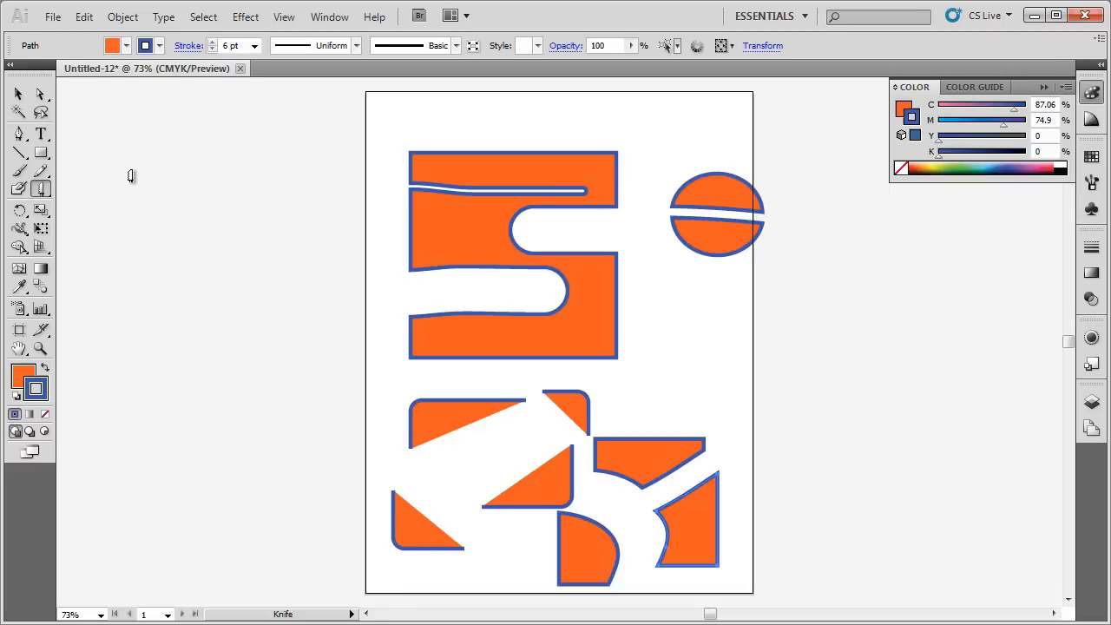
pyautogui.moveTo(294, 217)
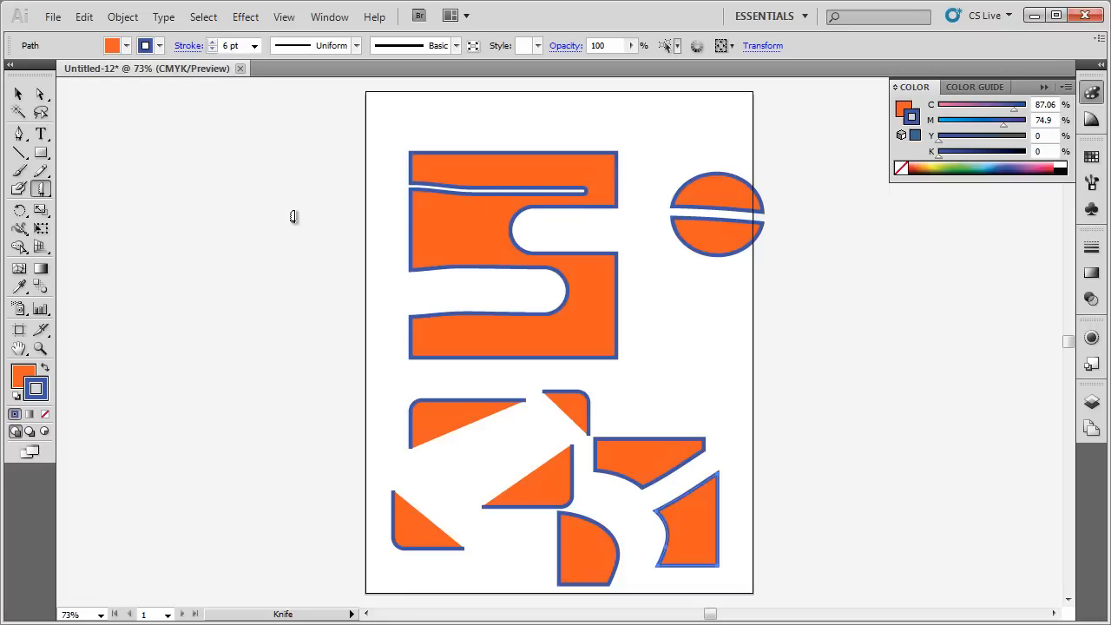
pyautogui.moveTo(628, 296)
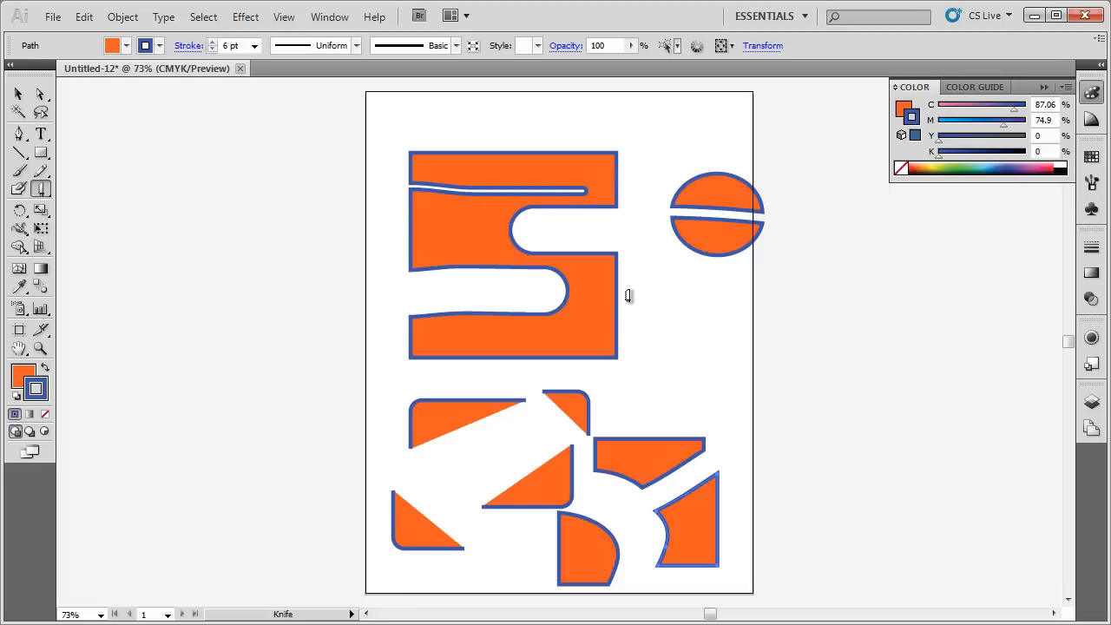